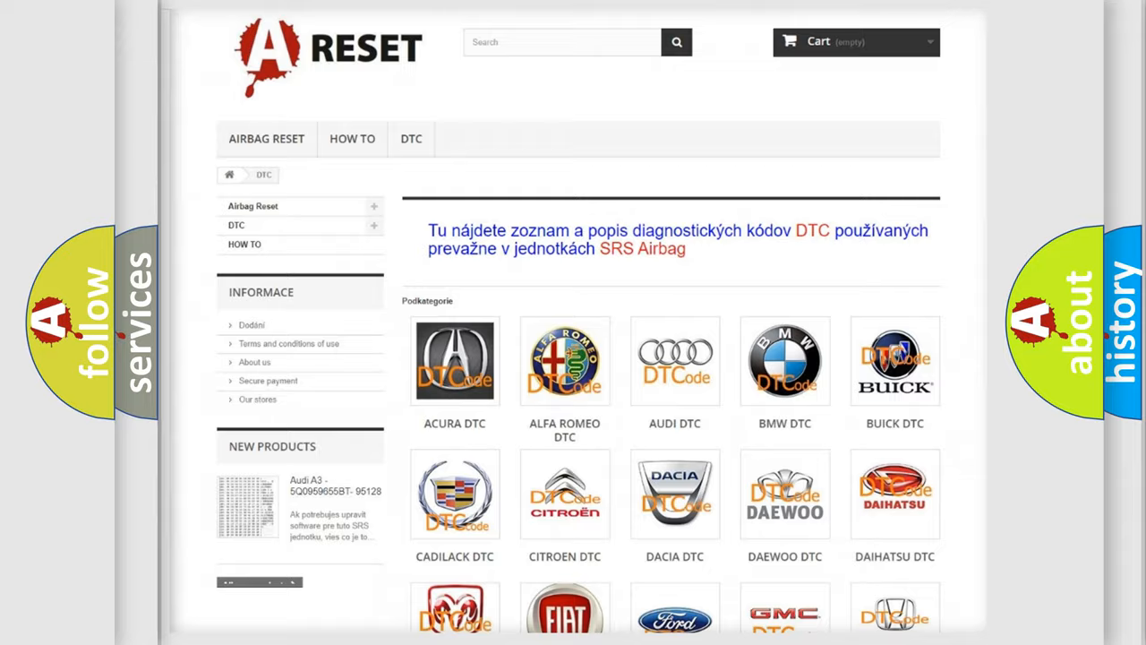
scroll(down, 3)
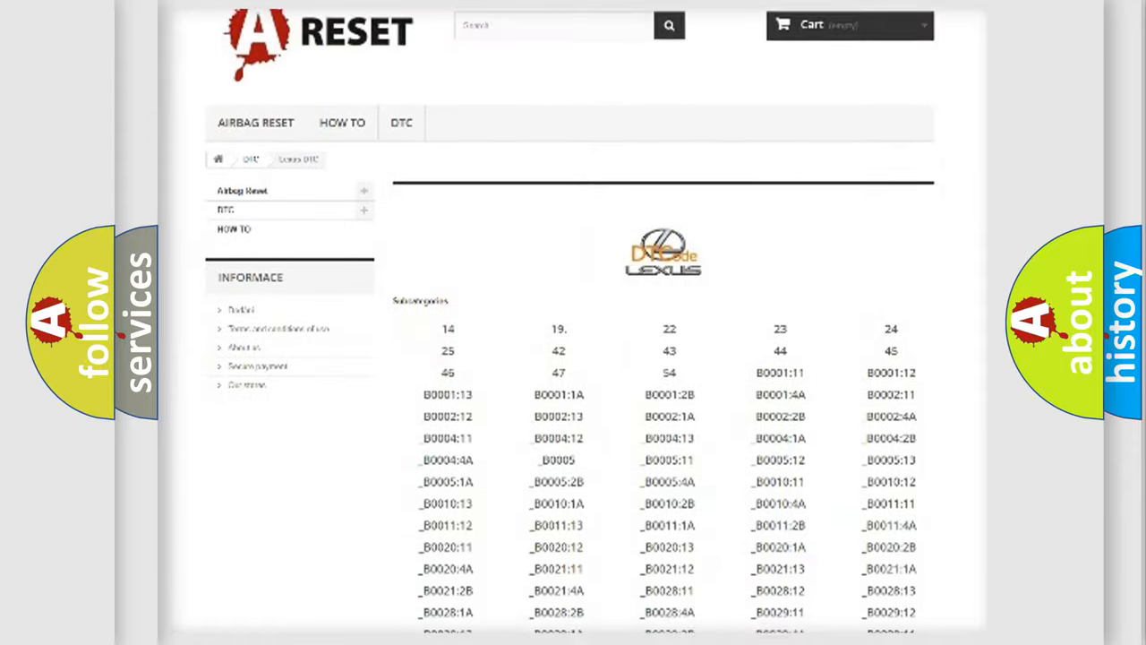
scroll(down, 3)
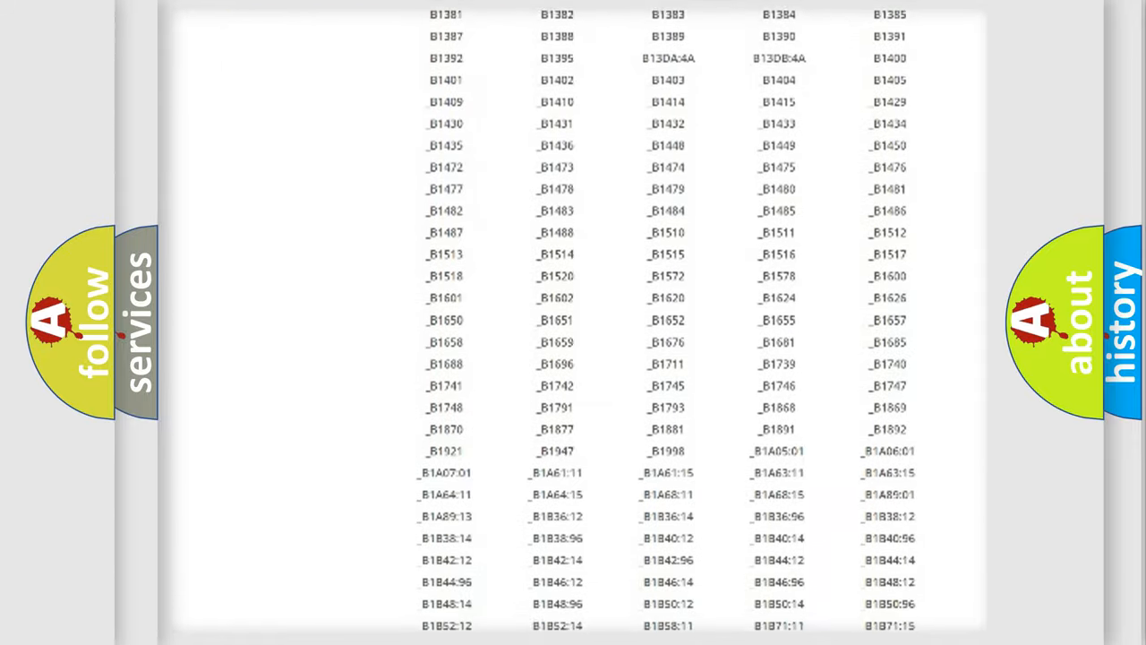